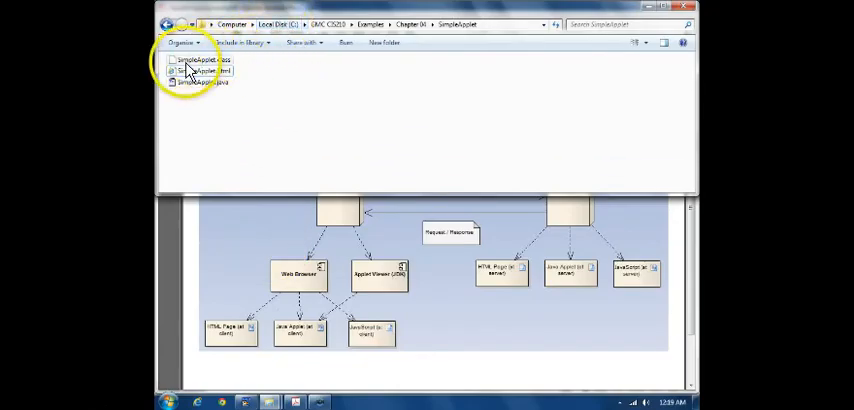
pyautogui.moveTo(194, 90)
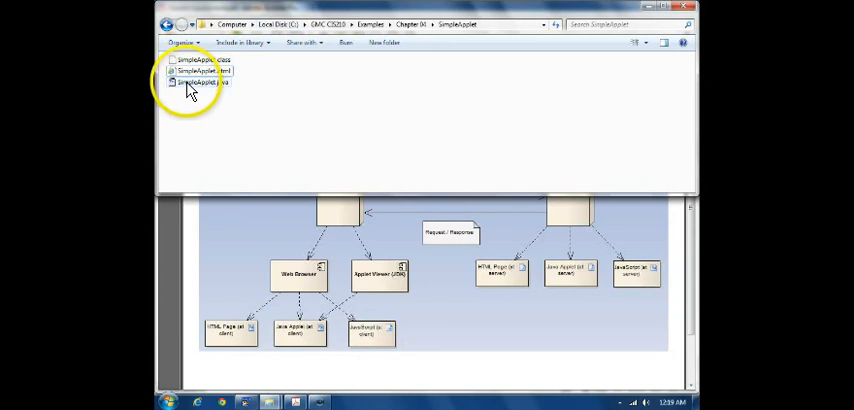
pyautogui.moveTo(204, 88)
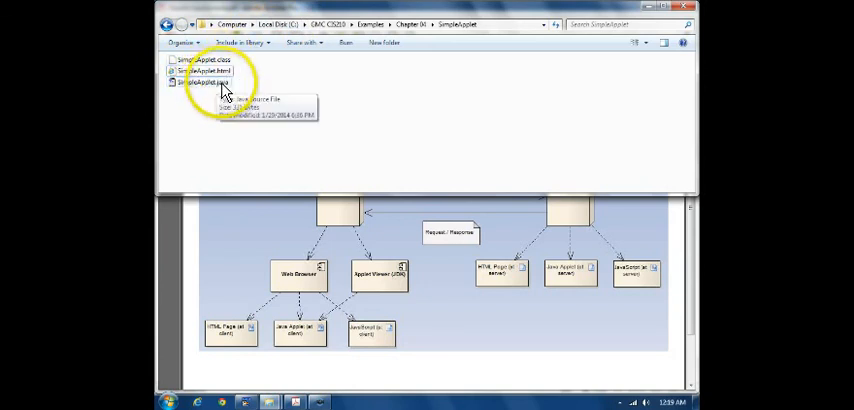
pyautogui.moveTo(218, 60)
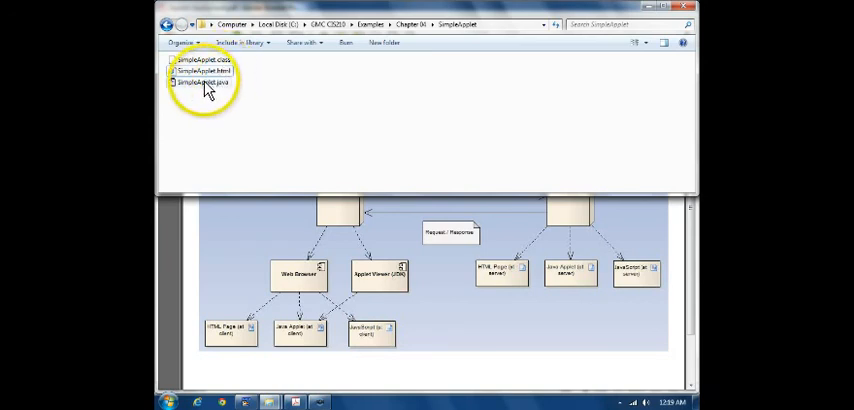
pyautogui.moveTo(210, 76)
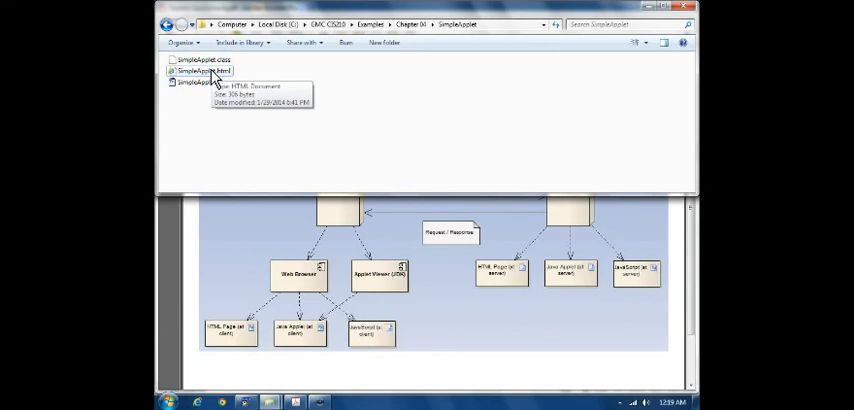
# Open the SimpleApplet HTML document from the example folder in Internet Explorer.
pyautogui.doubleClick(202, 72)
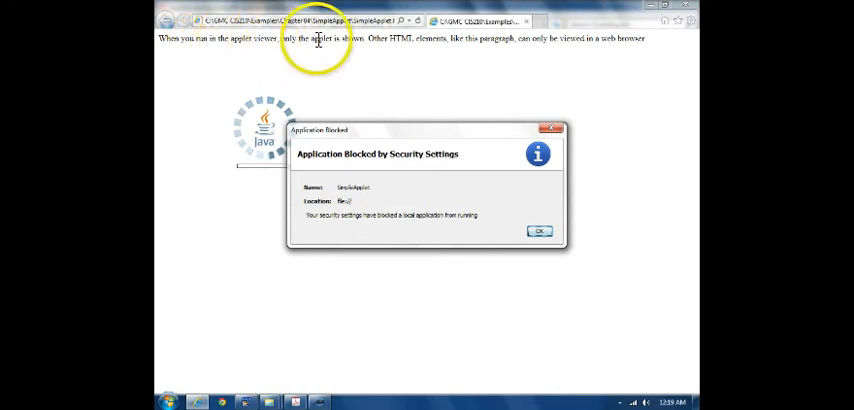
pyautogui.moveTo(370, 48)
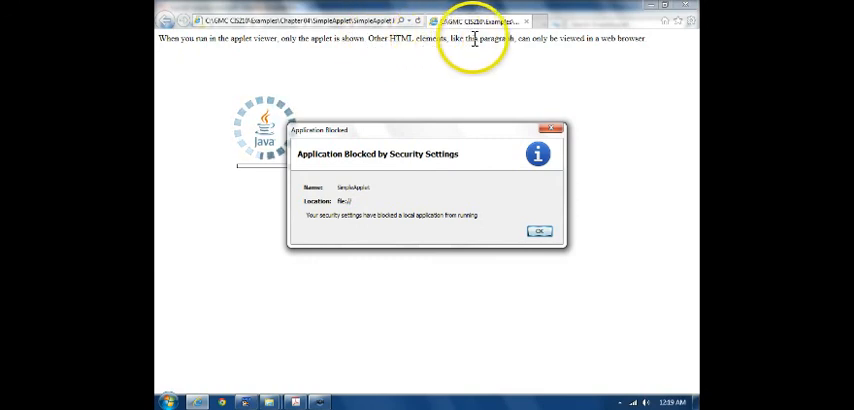
pyautogui.moveTo(564, 40)
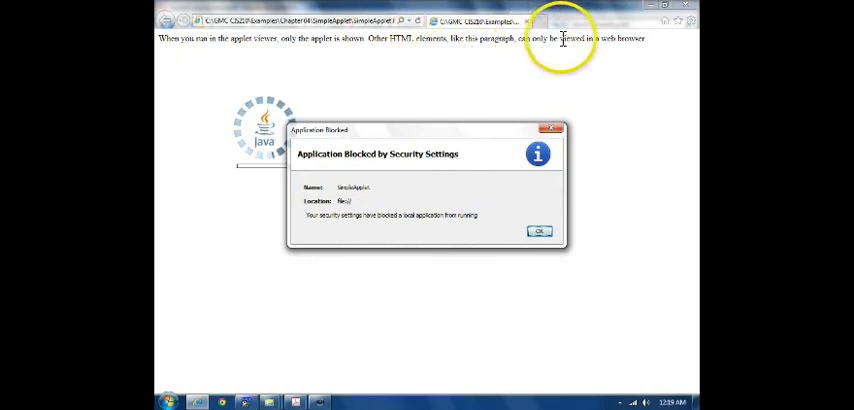
pyautogui.moveTo(612, 46)
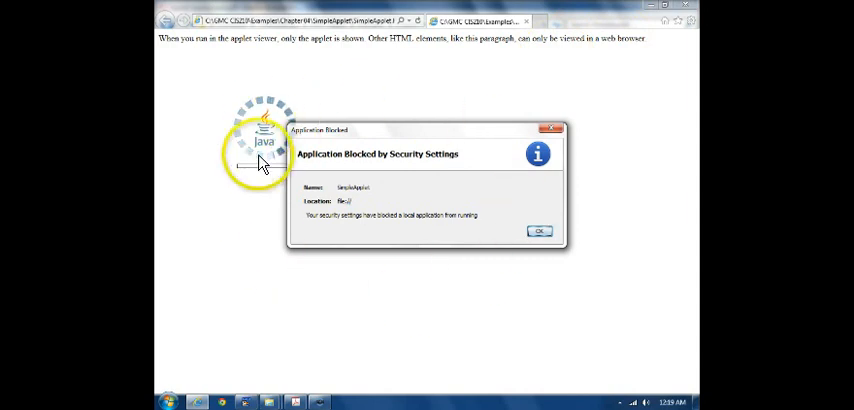
pyautogui.moveTo(368, 166)
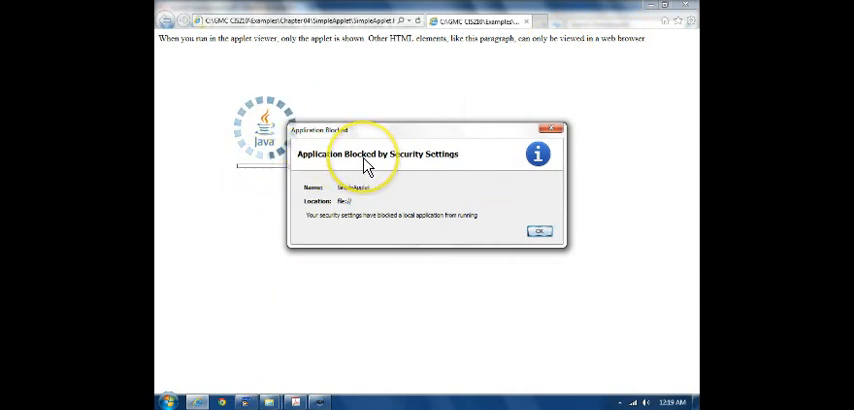
pyautogui.moveTo(442, 170)
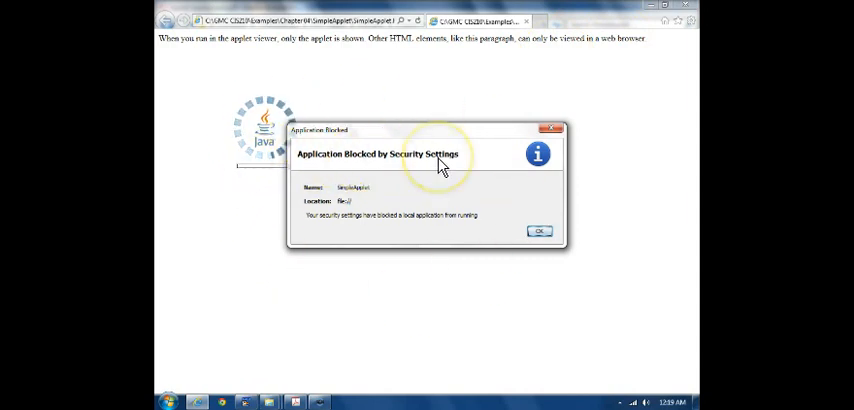
pyautogui.moveTo(320, 208)
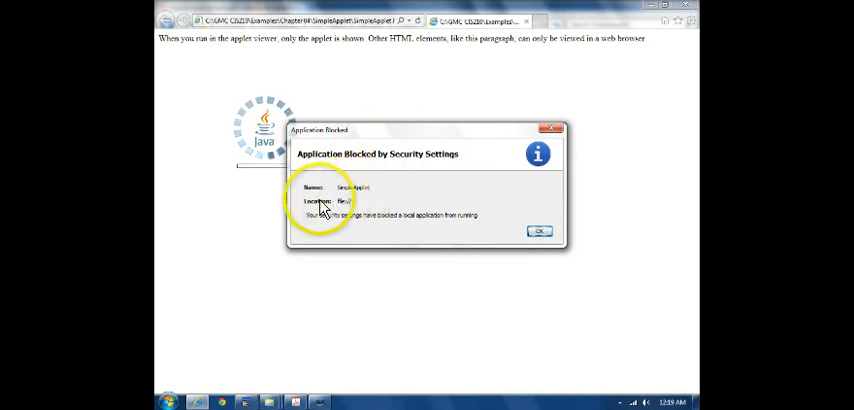
pyautogui.moveTo(348, 204)
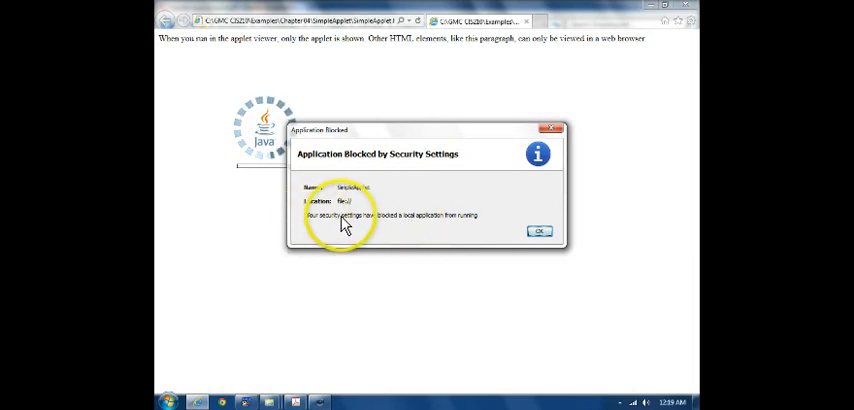
pyautogui.moveTo(428, 226)
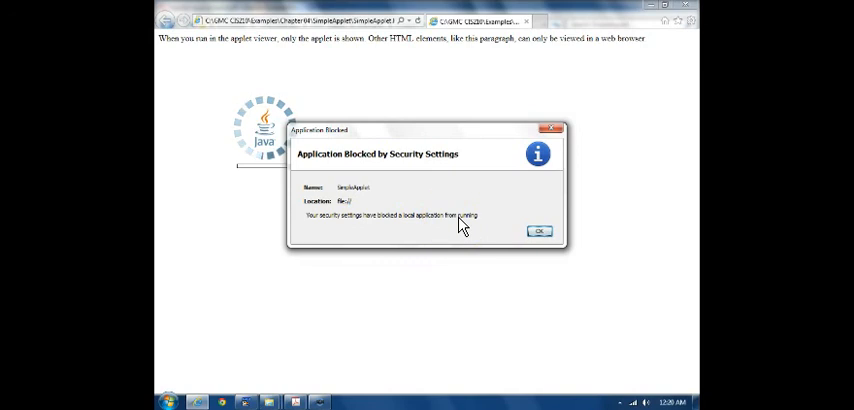
# Acknowledge the Application Blocked by Security Settings notice with OK.
pyautogui.click(536, 230)
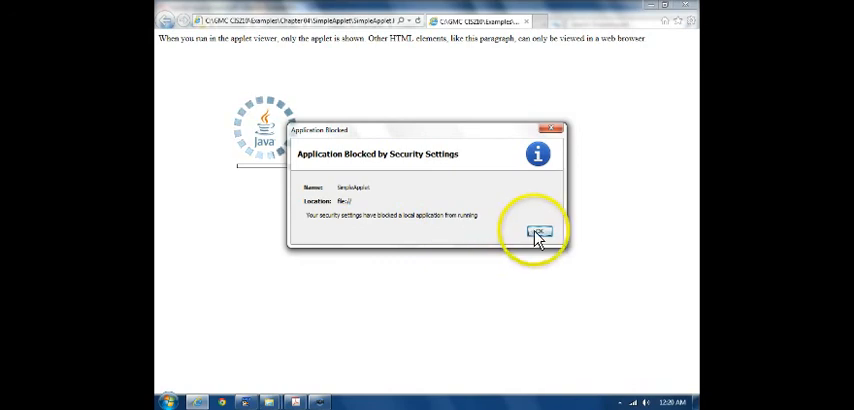
# Dismiss the remaining blocked-application notice and ignore the Application Error dialog, leaving the empty applet area.
pyautogui.click(540, 232)
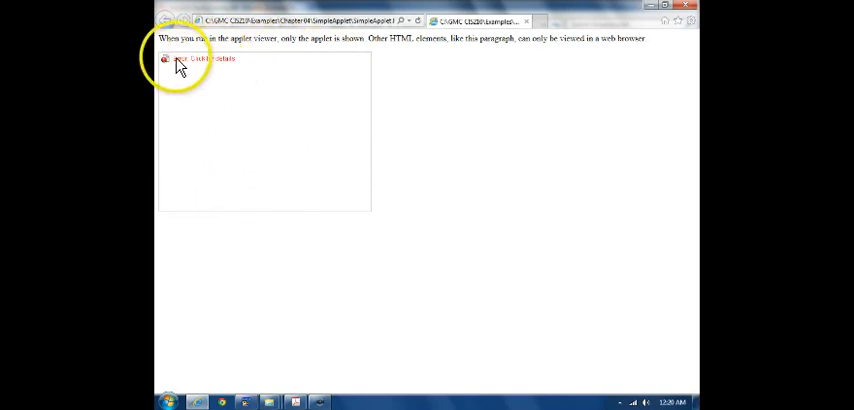
pyautogui.moveTo(208, 64)
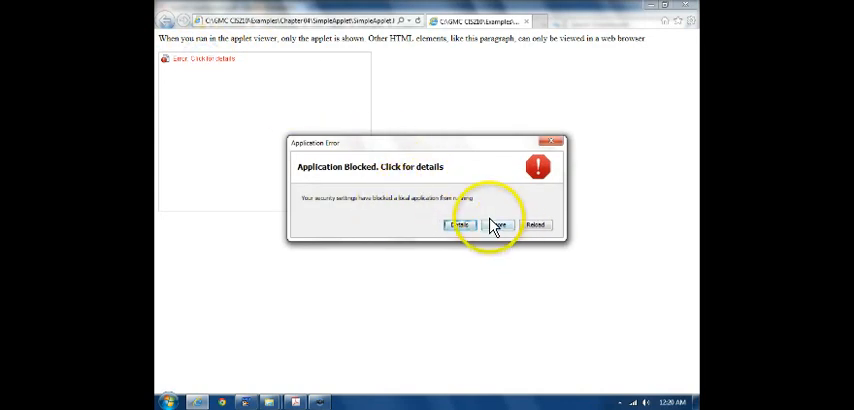
pyautogui.click(496, 224)
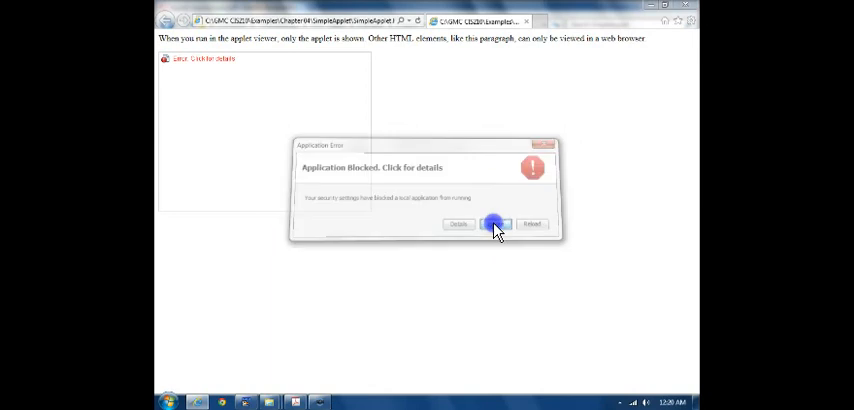
pyautogui.click(496, 224)
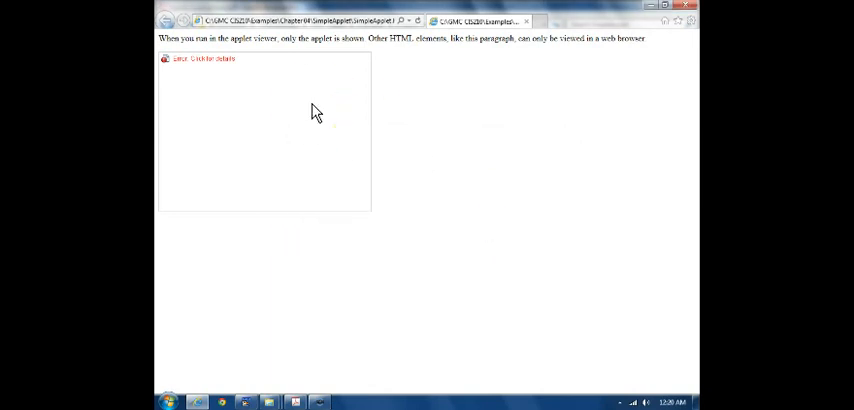